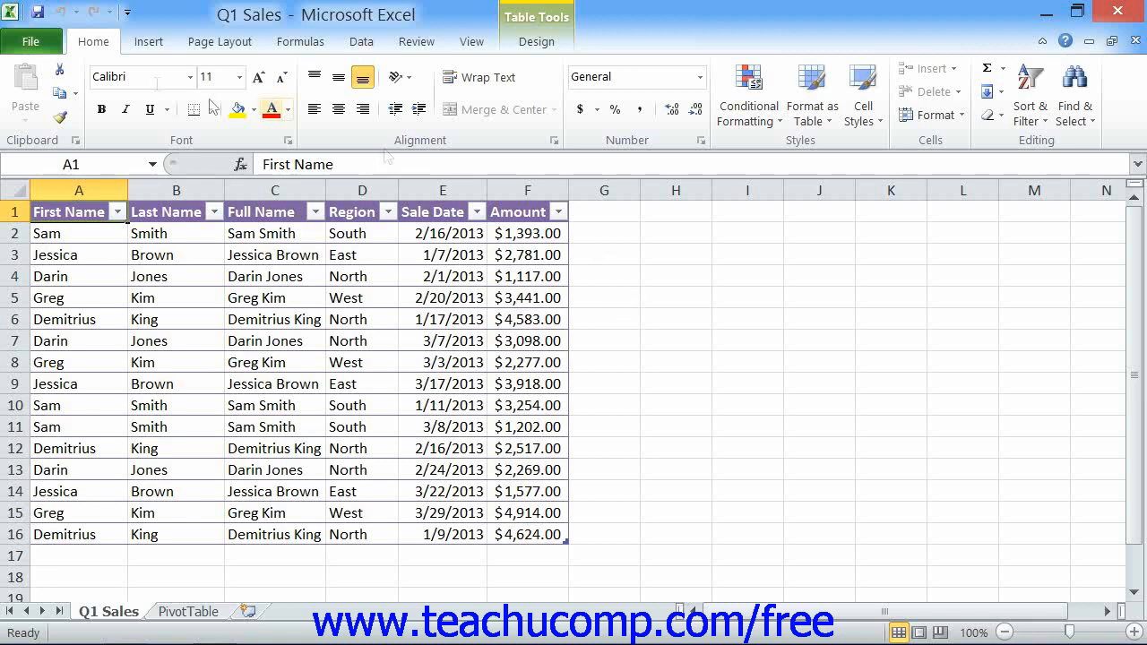
# Begin a new PivotTable from the Insert ribbon, with the Q1_Sales table as its source
pyautogui.click(149, 42)
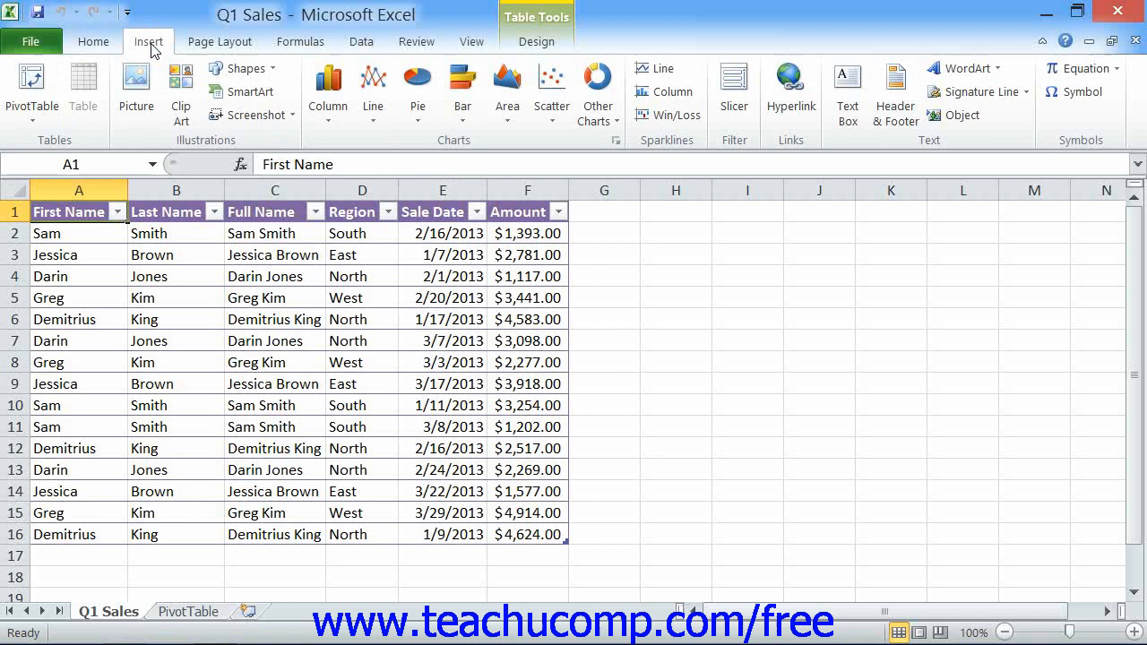
pyautogui.moveTo(151, 51)
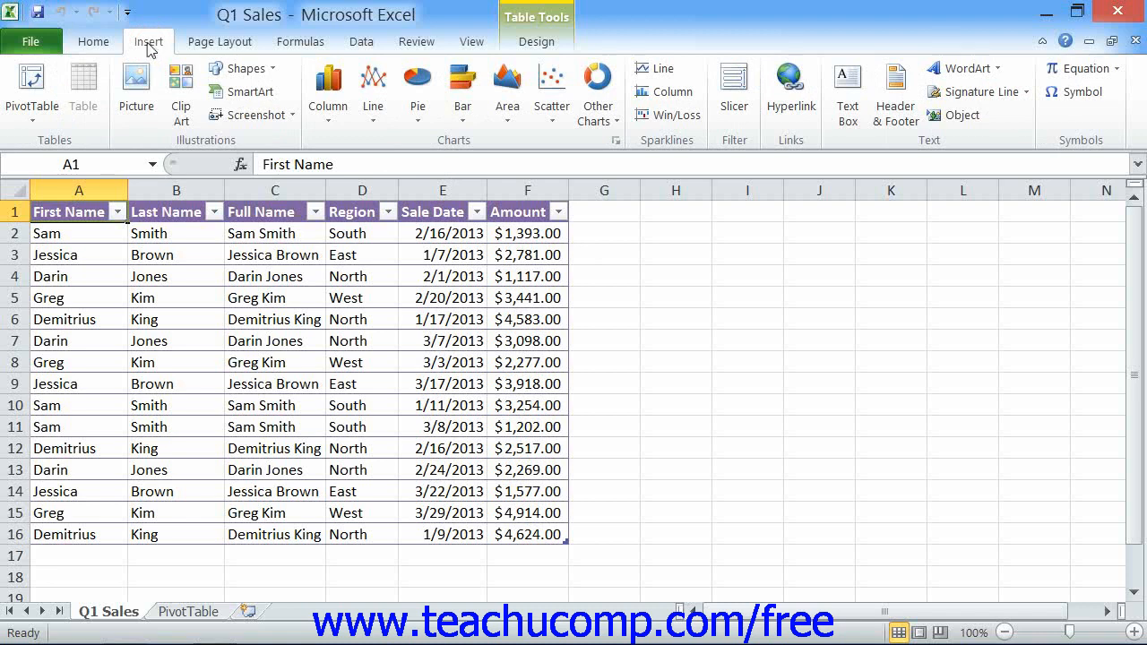
pyautogui.moveTo(70, 140)
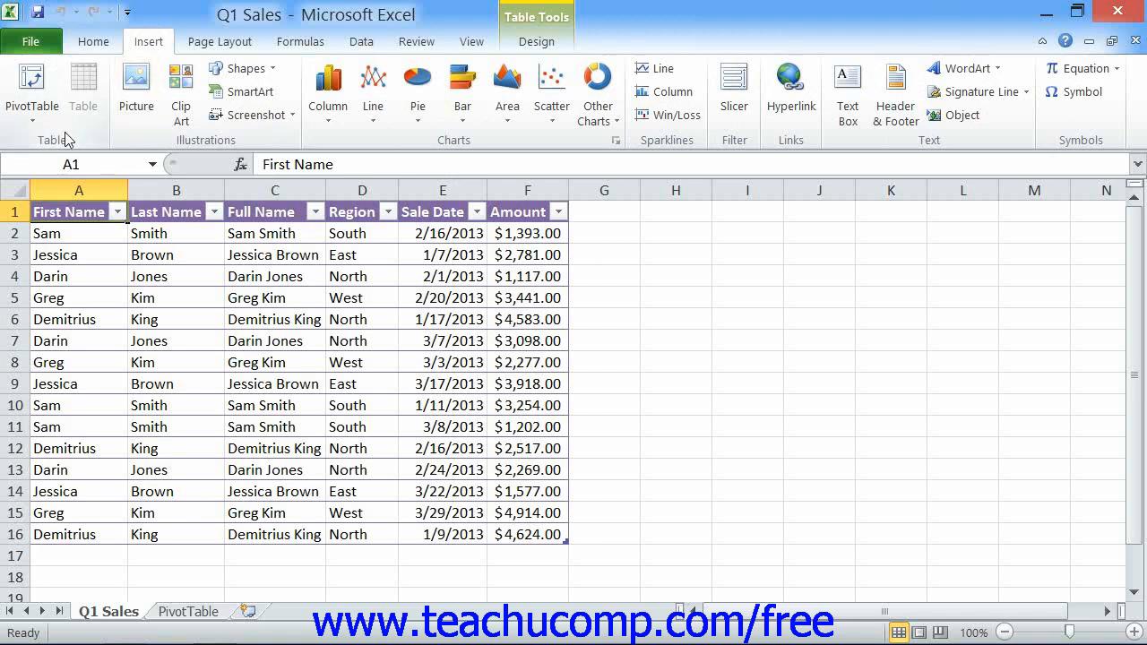
pyautogui.click(32, 86)
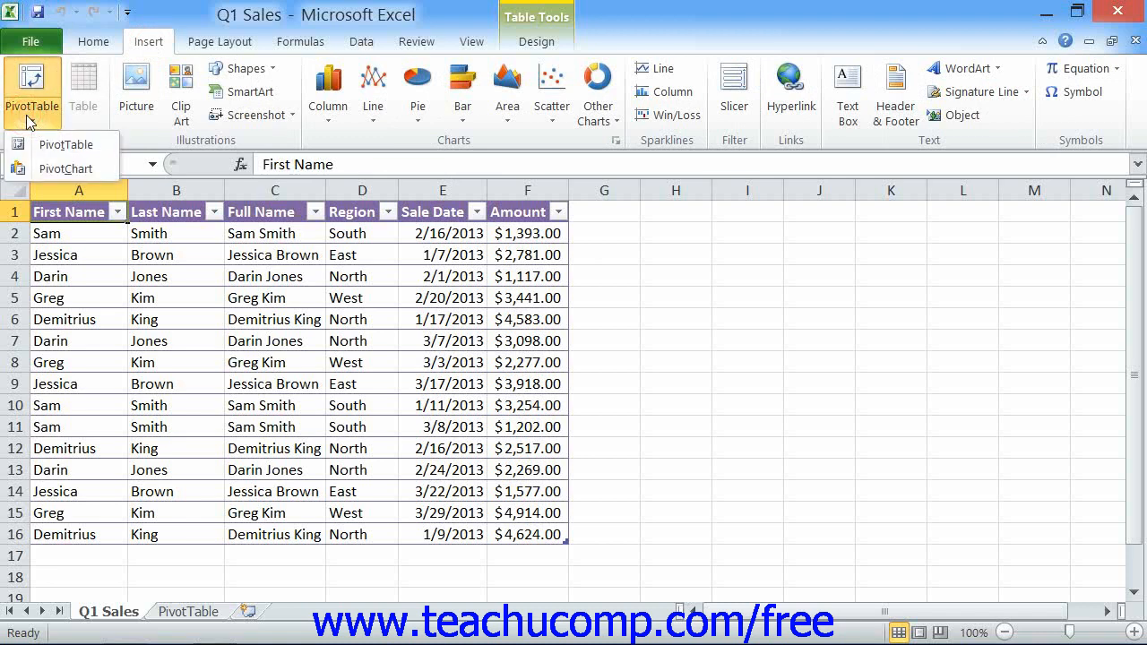
pyautogui.click(65, 143)
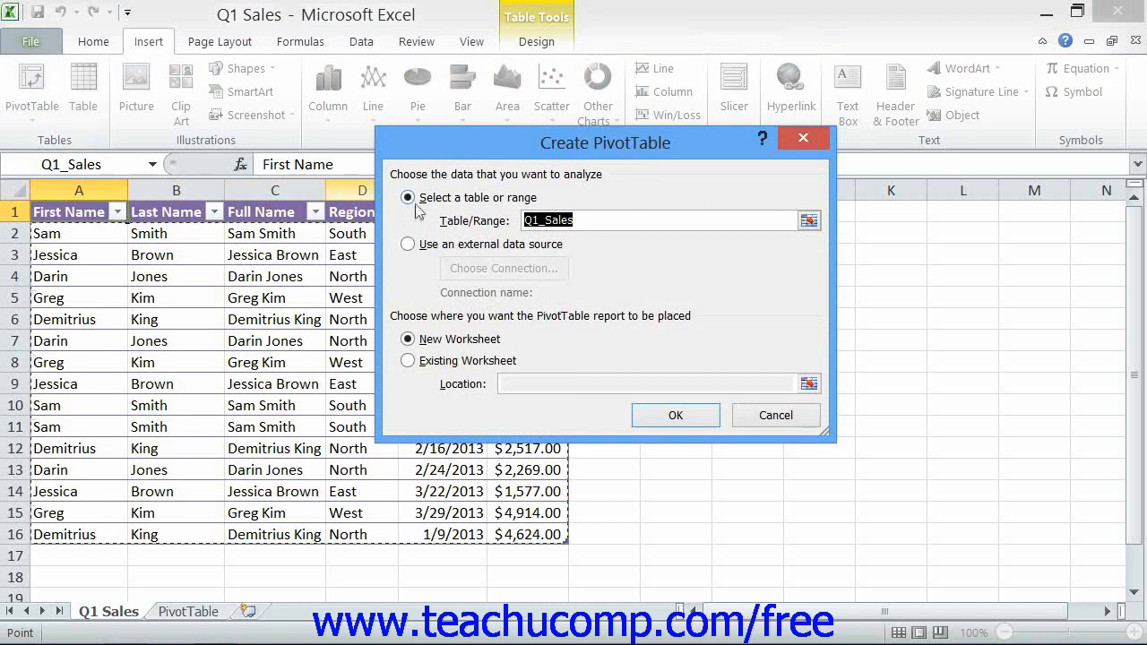
pyautogui.click(408, 197)
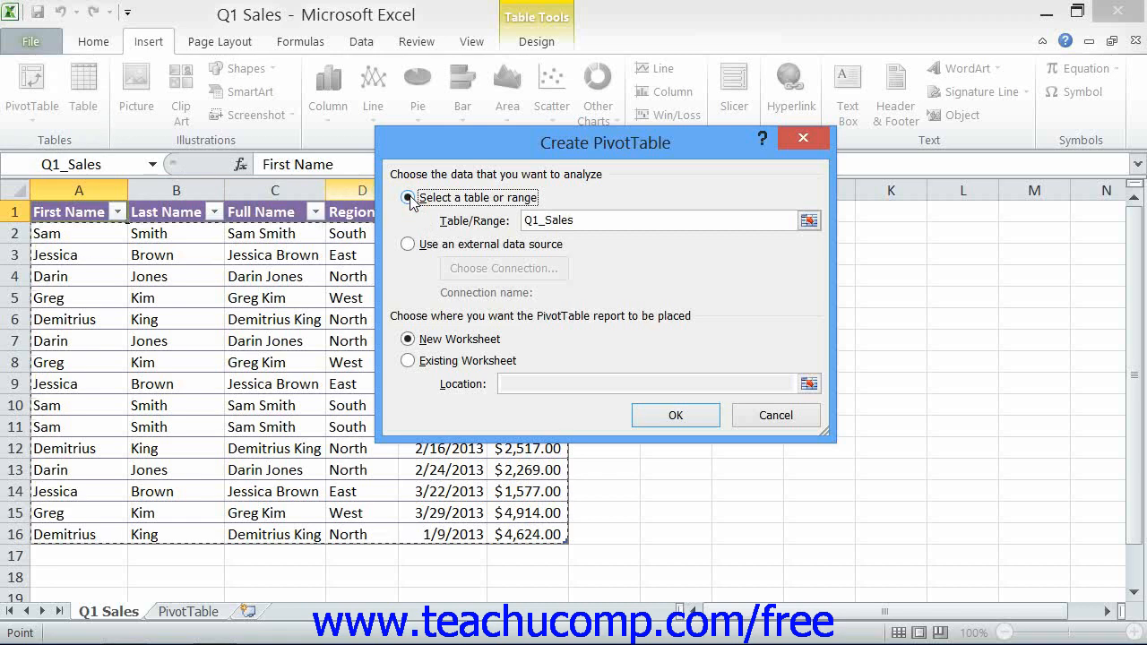
pyautogui.click(408, 244)
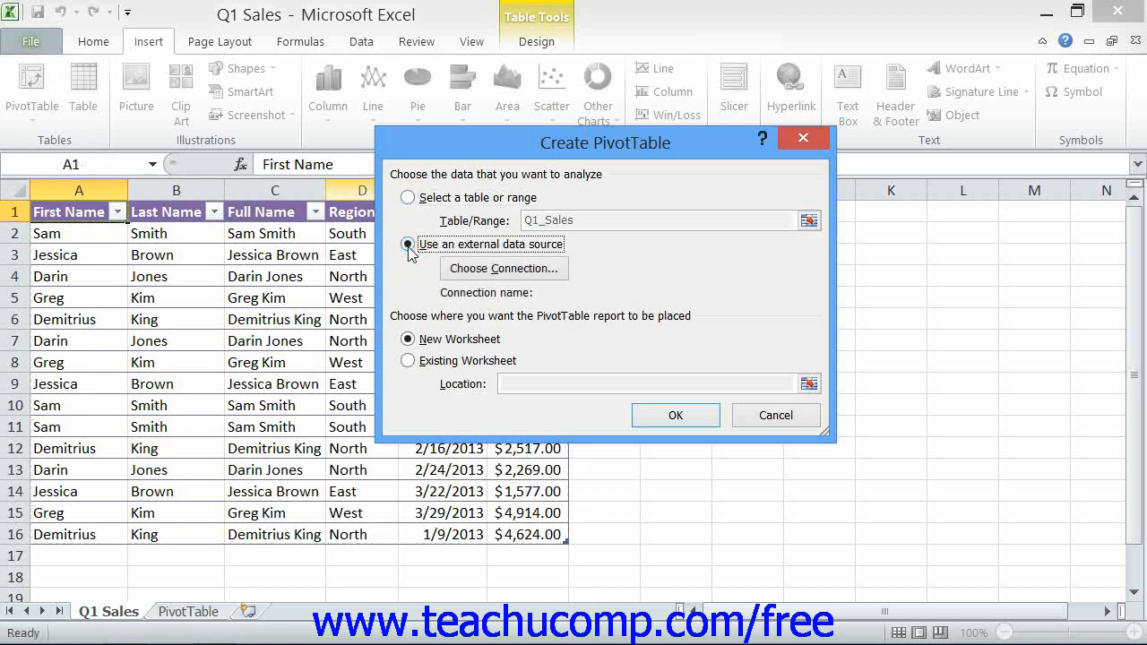
pyautogui.click(409, 246)
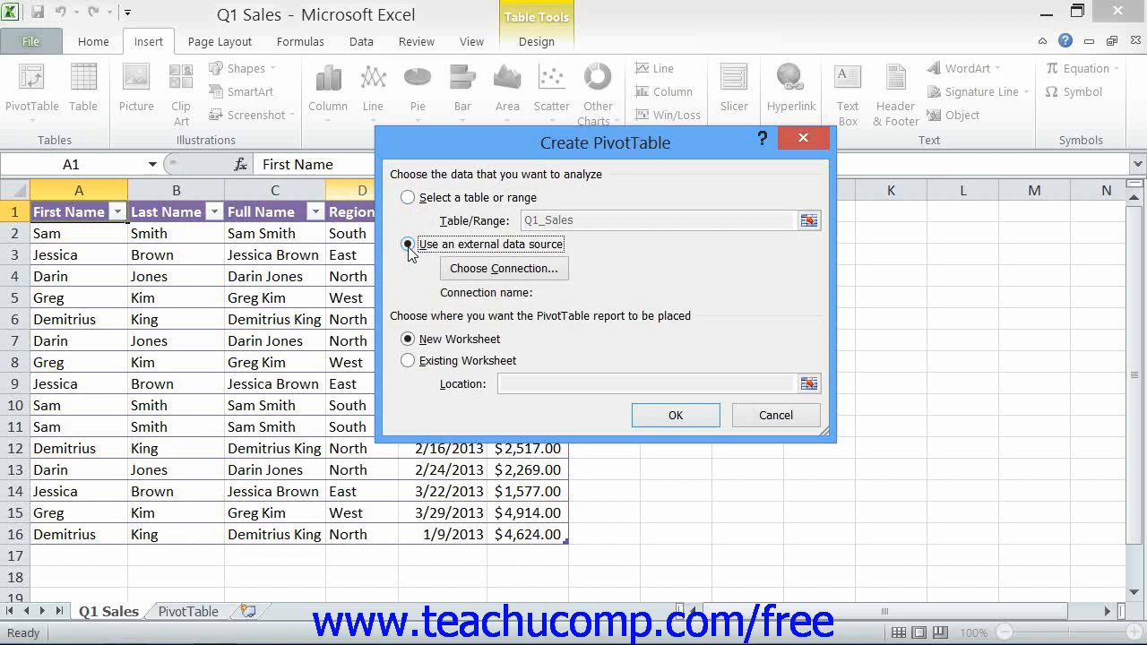
pyautogui.moveTo(408, 231)
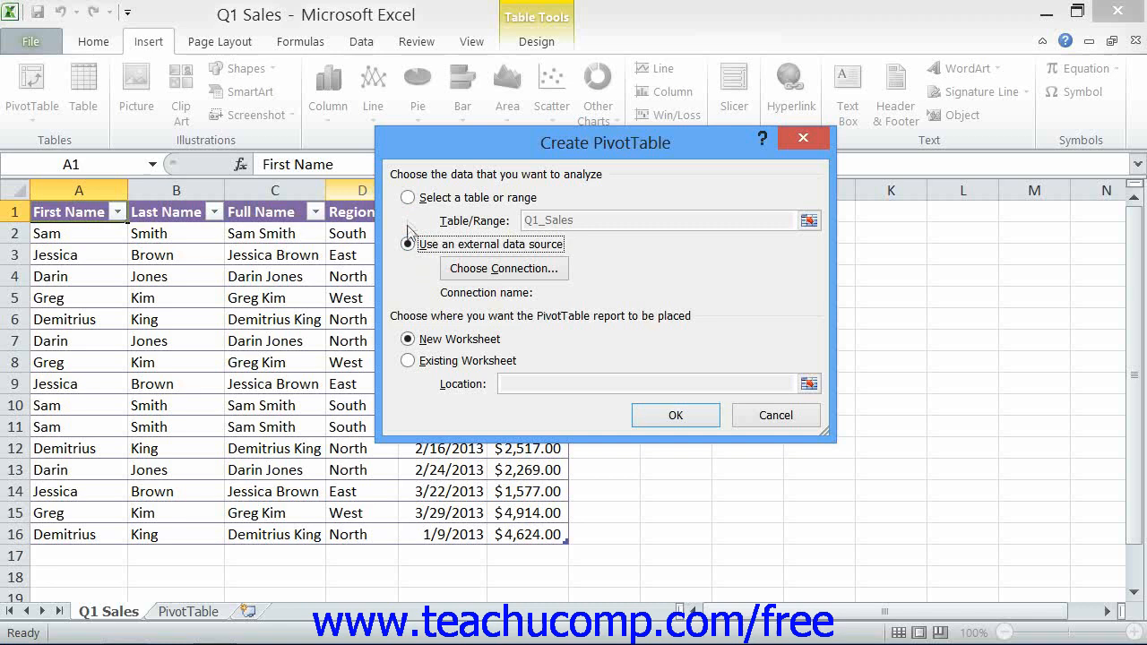
pyautogui.click(409, 197)
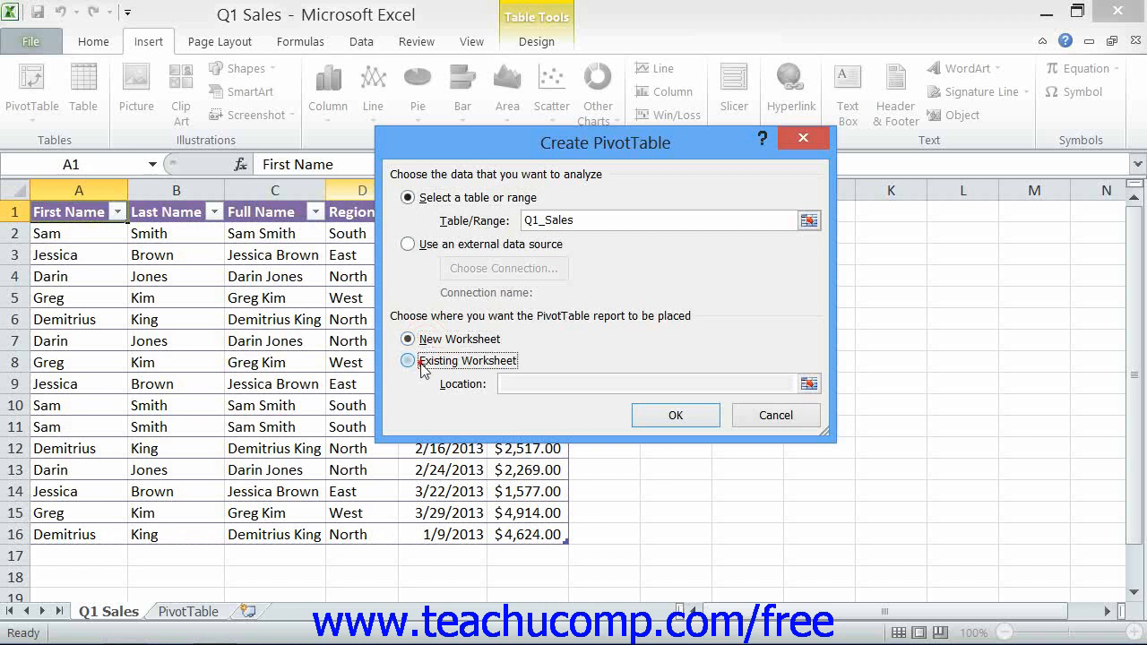
# Place the PivotTable on the existing PivotTable sheet at cell A1
pyautogui.click(409, 360)
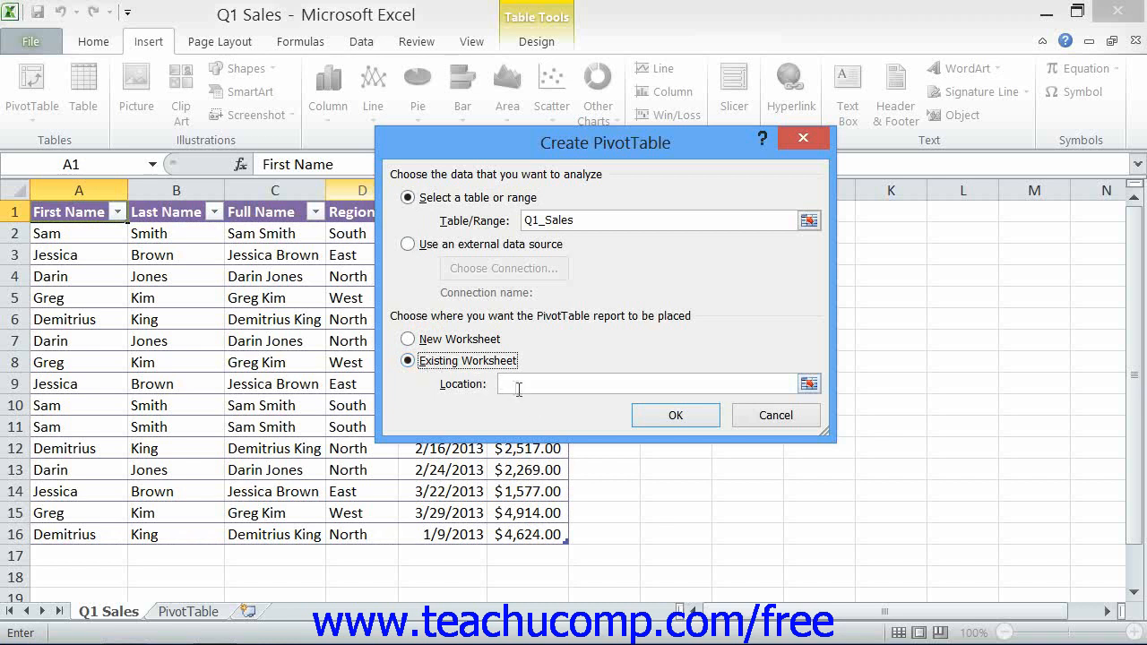
pyautogui.click(409, 360)
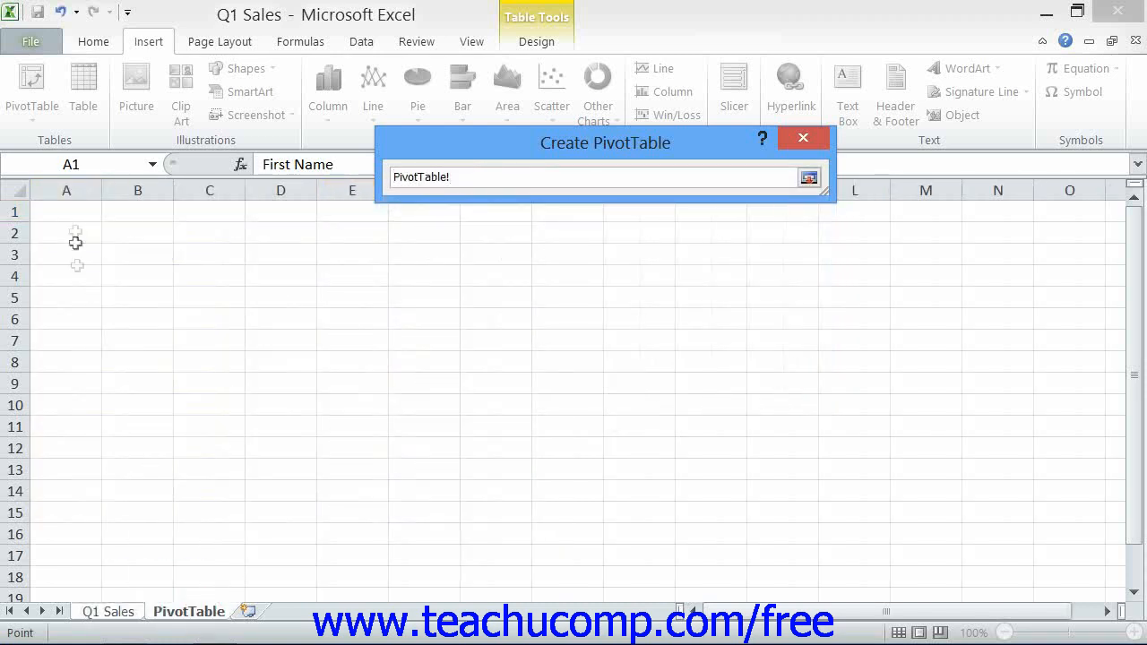
pyautogui.click(66, 211)
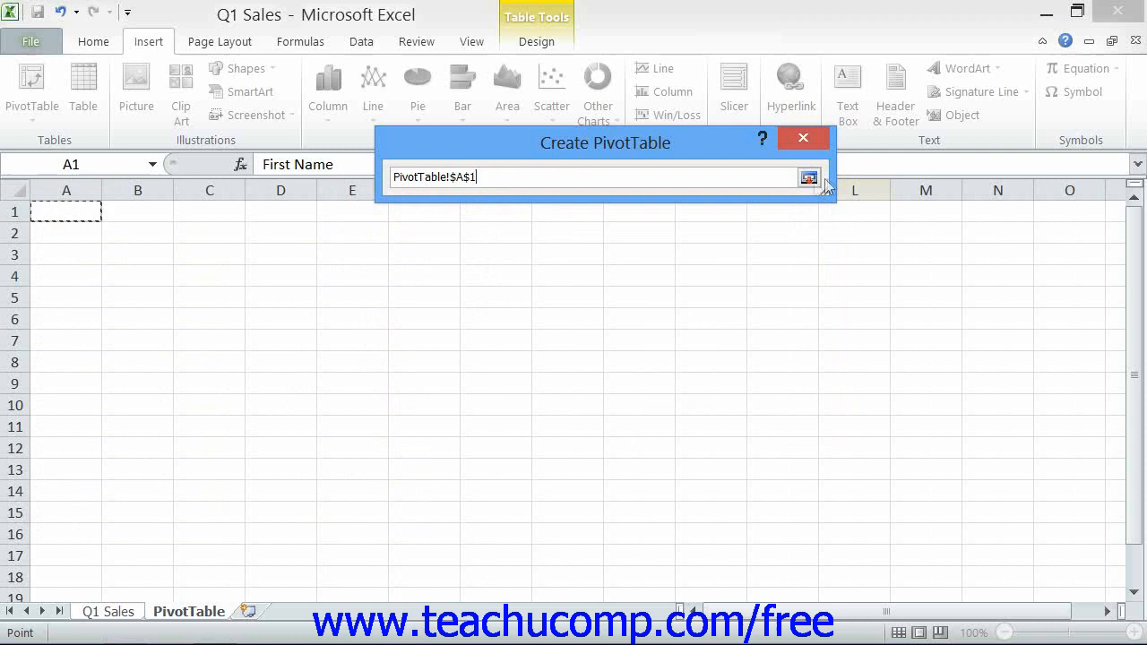
pyautogui.click(807, 178)
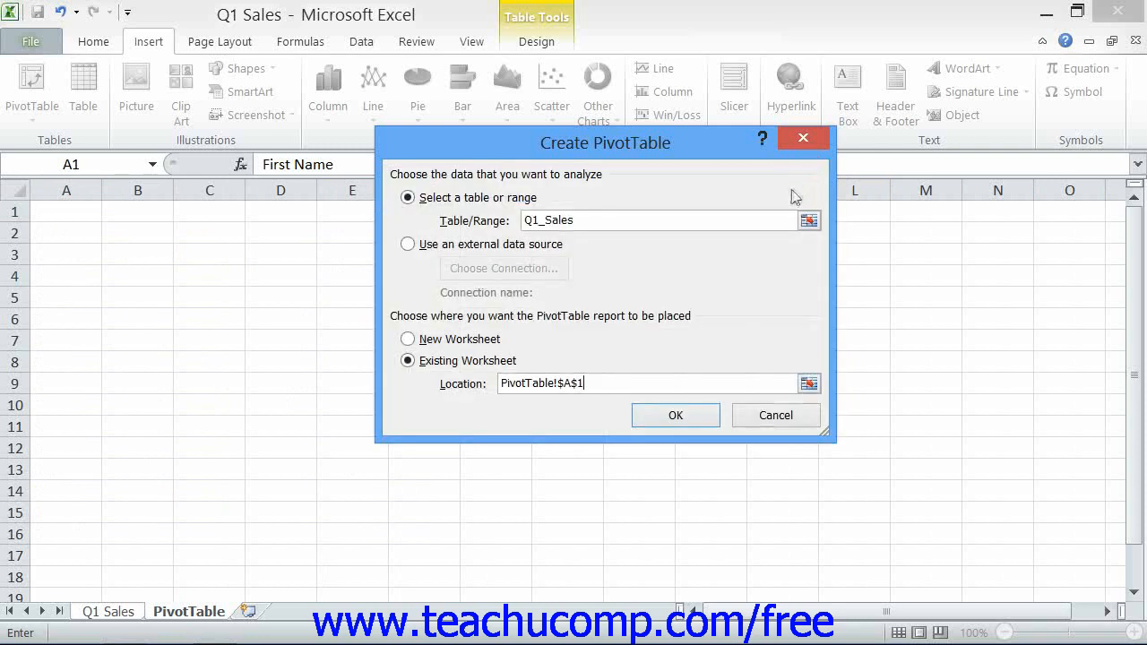
pyautogui.moveTo(774, 208)
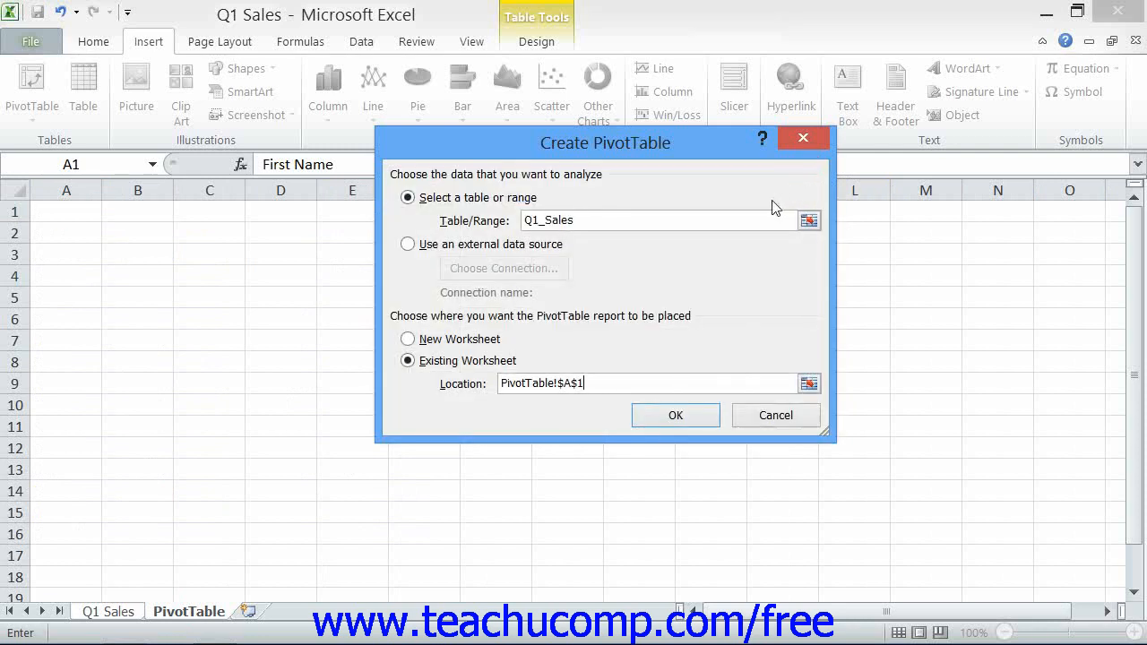
pyautogui.moveTo(682, 291)
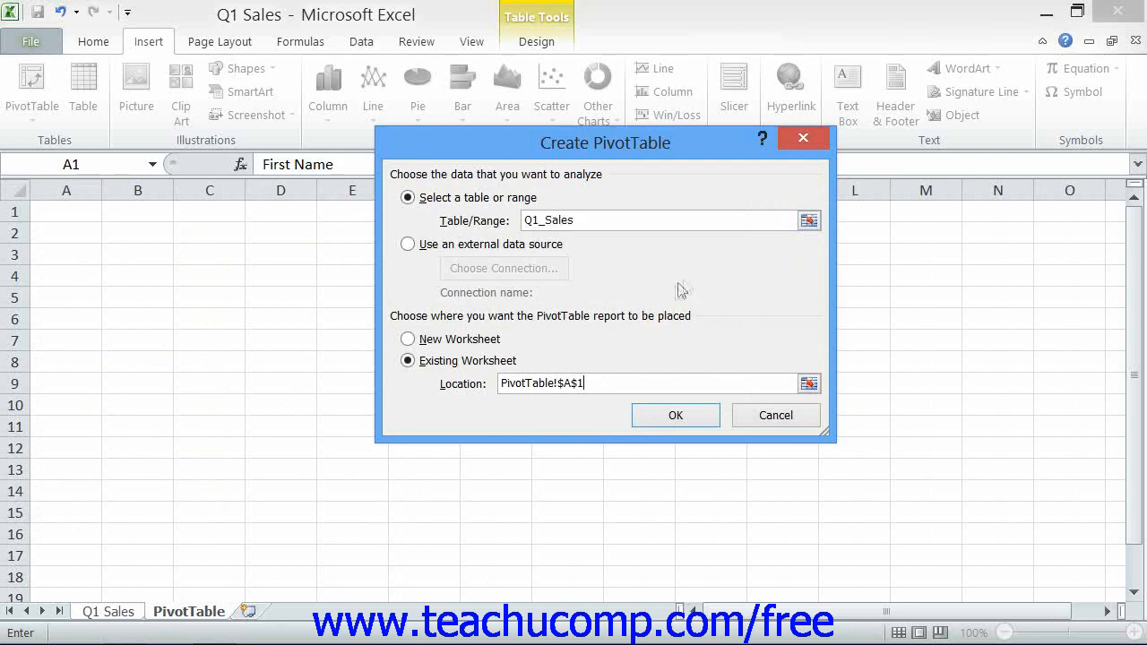
# Create PivotTable1 and add Amount as Sum of Amount, totalling 42965
pyautogui.click(674, 416)
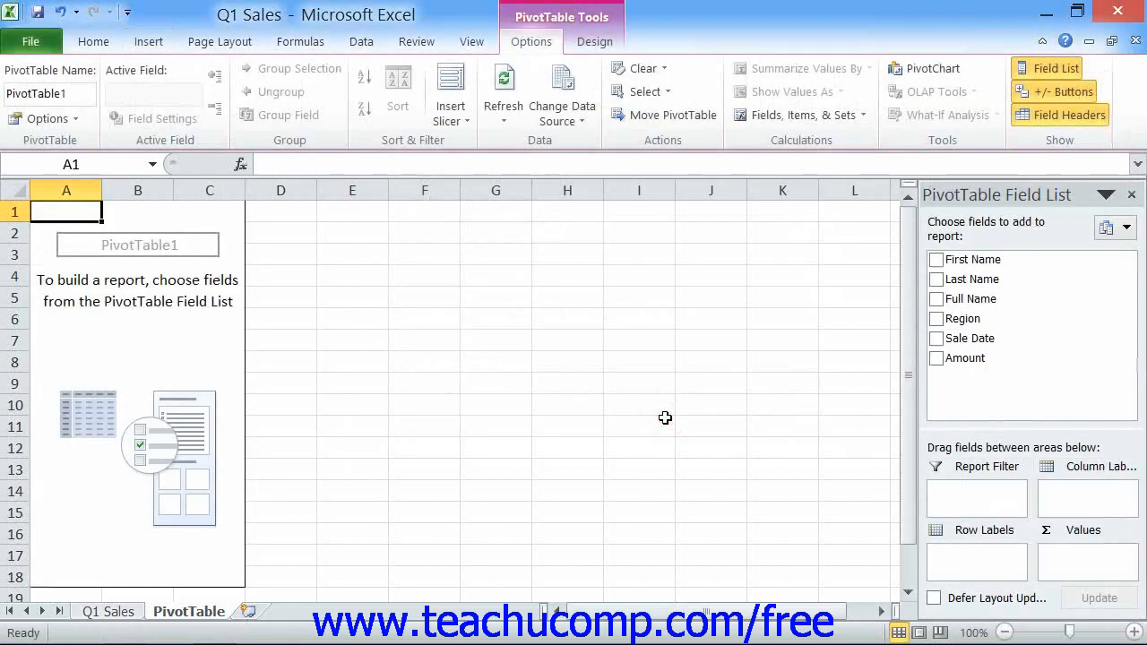
pyautogui.moveTo(666, 405)
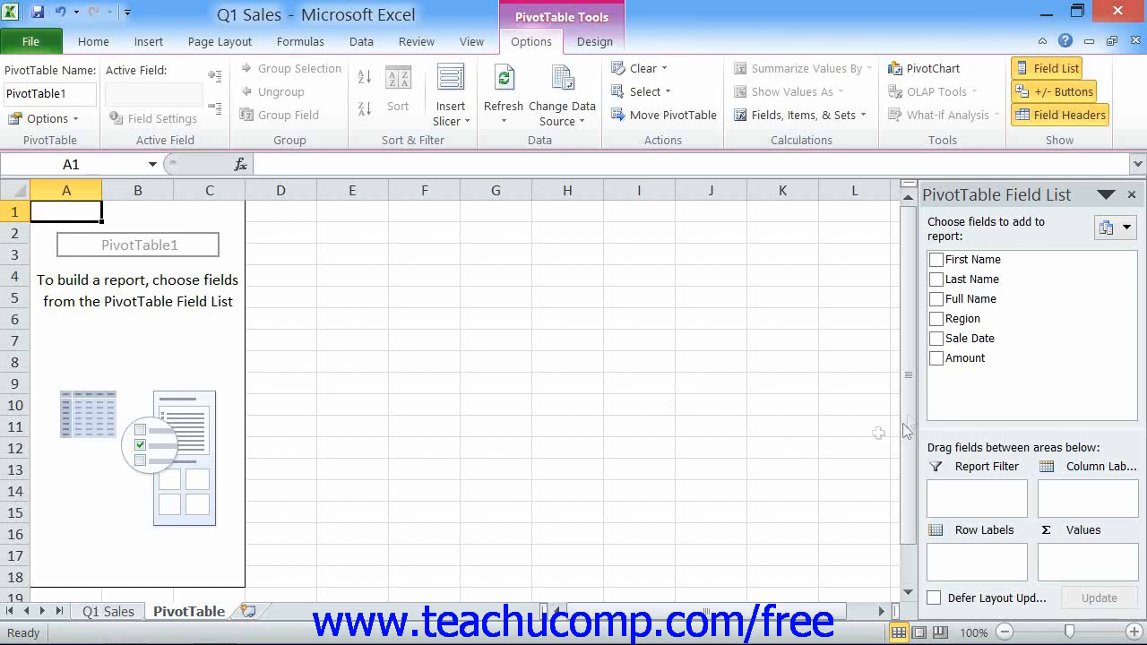
pyautogui.click(935, 359)
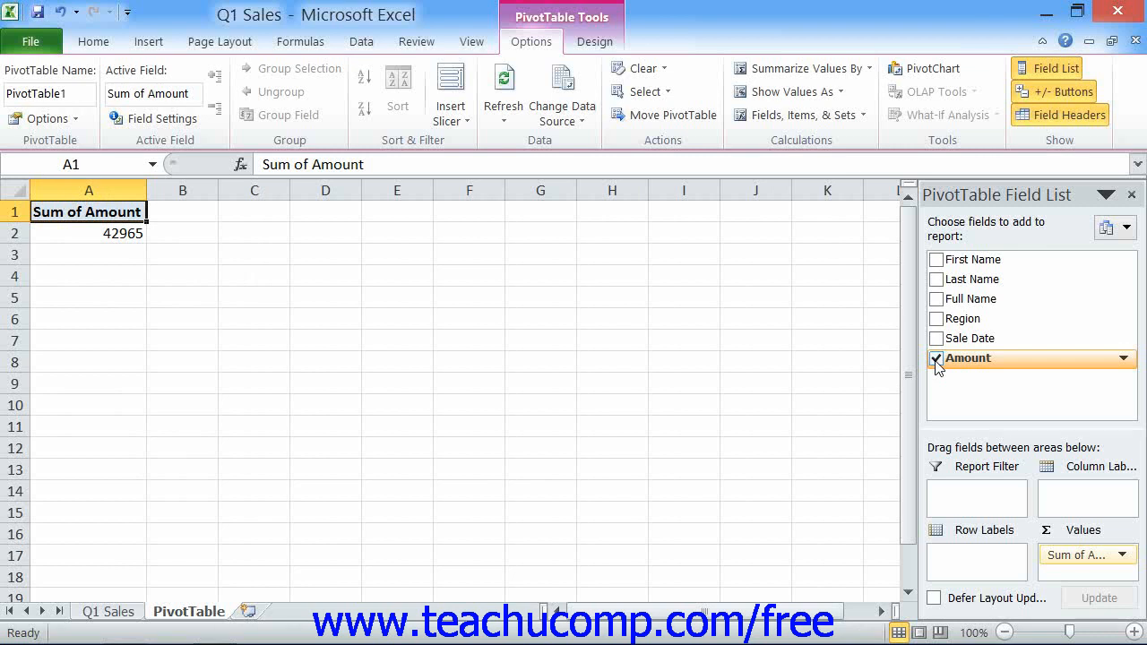
# Add Region so the sum splits into East, North, South and West rows
pyautogui.click(936, 319)
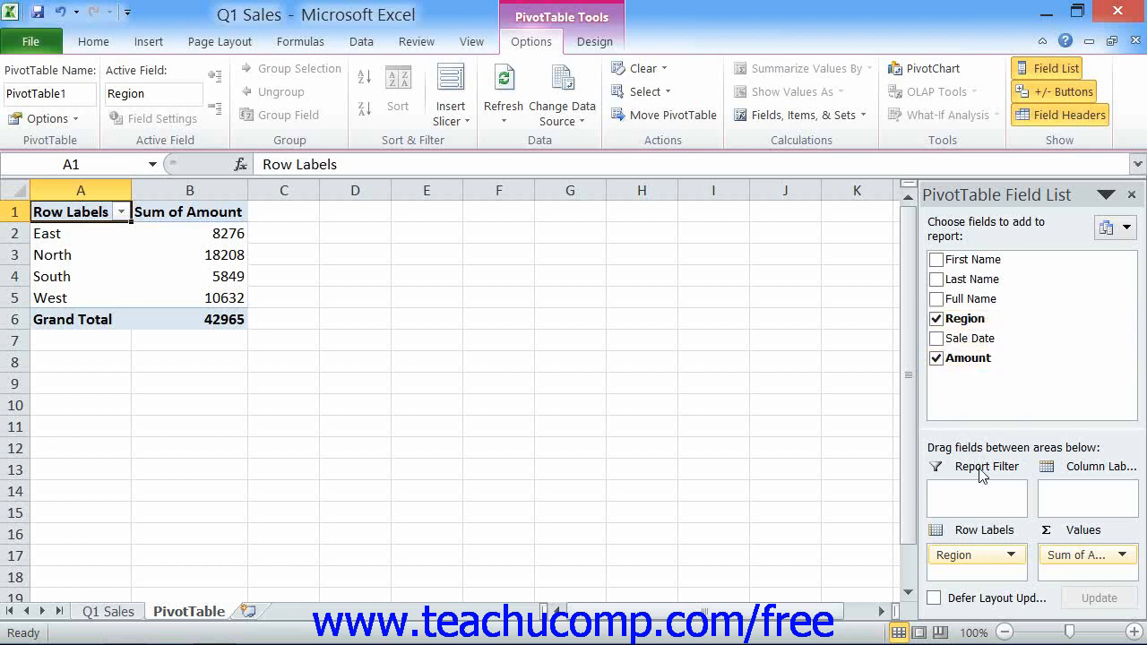
pyautogui.moveTo(1097, 484)
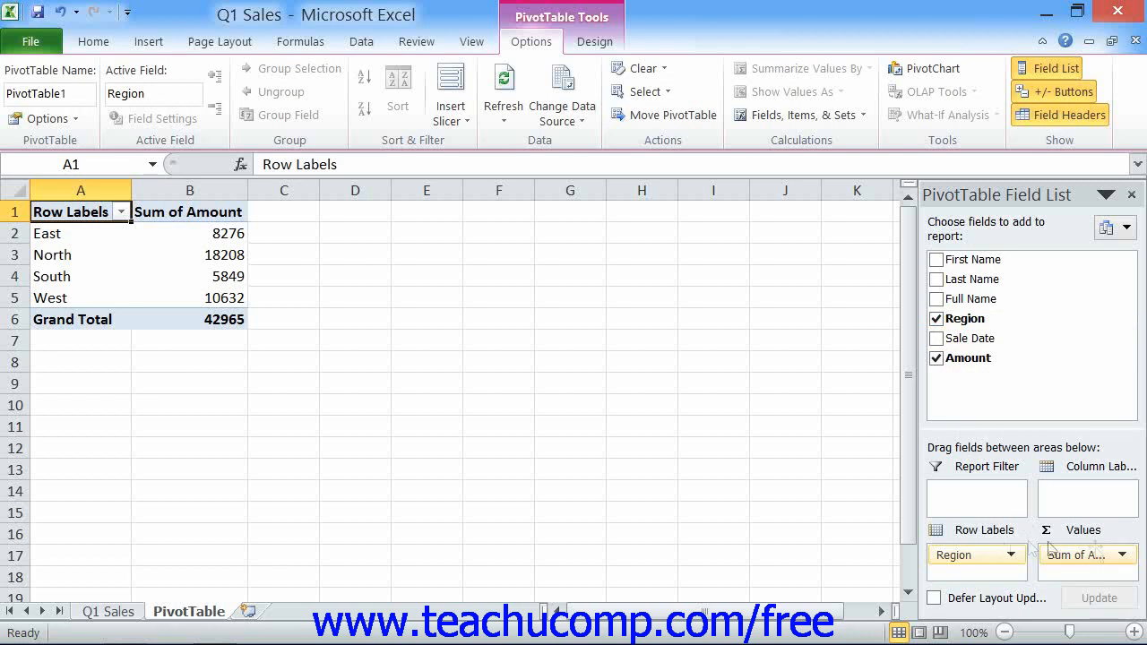
pyautogui.moveTo(1080, 556)
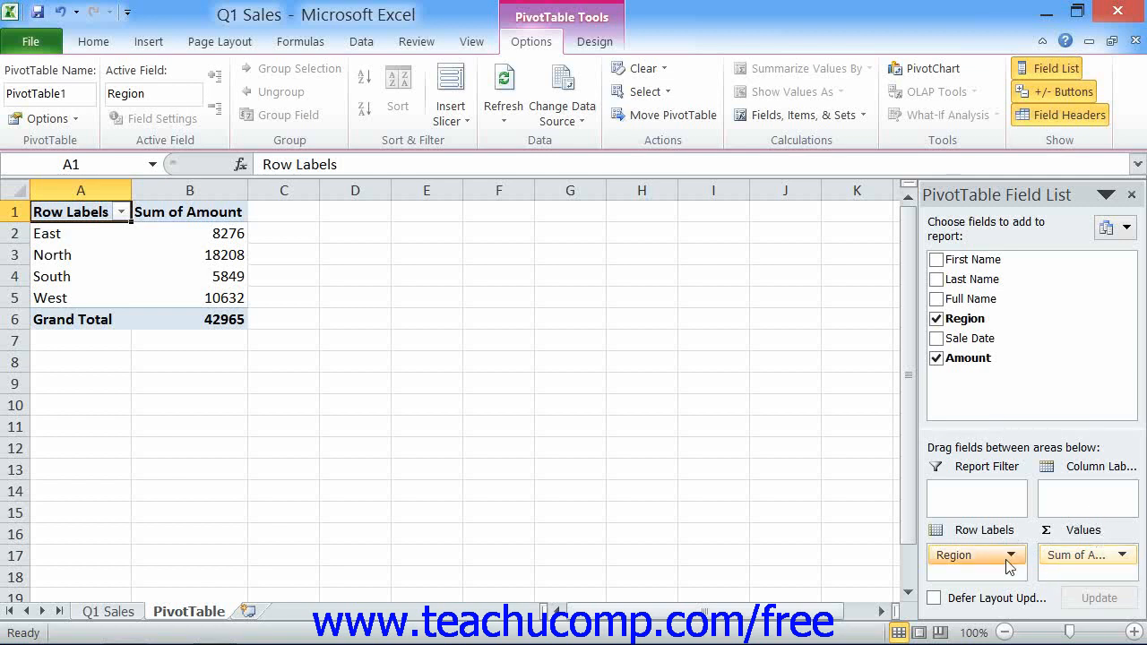
pyautogui.moveTo(1067, 564)
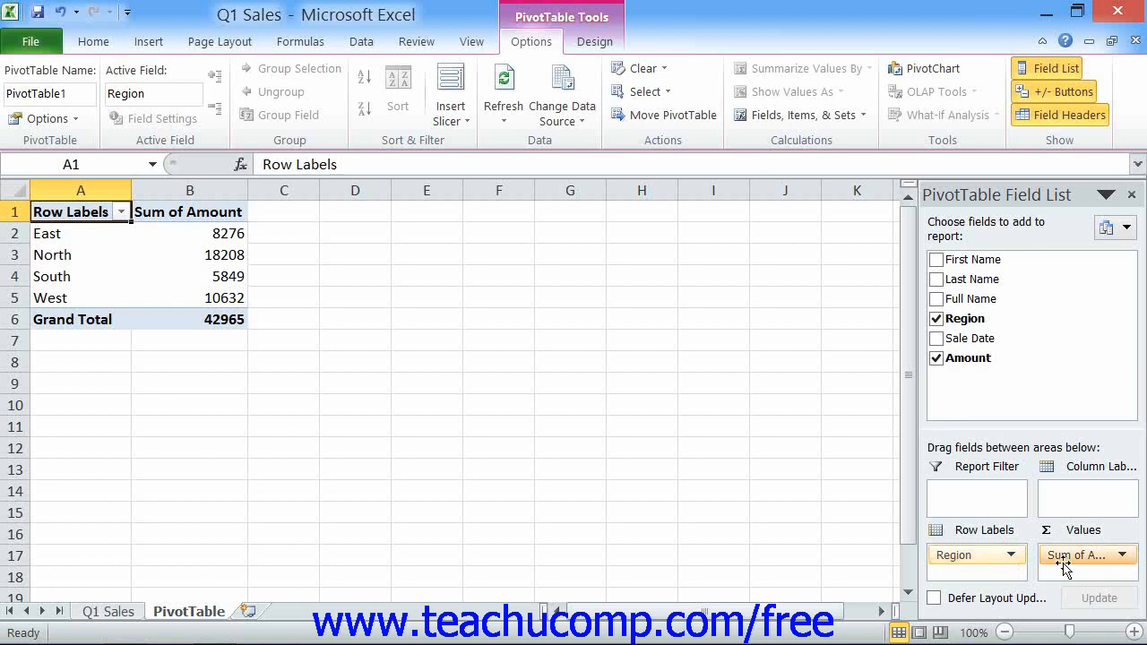
pyautogui.moveTo(1084, 556)
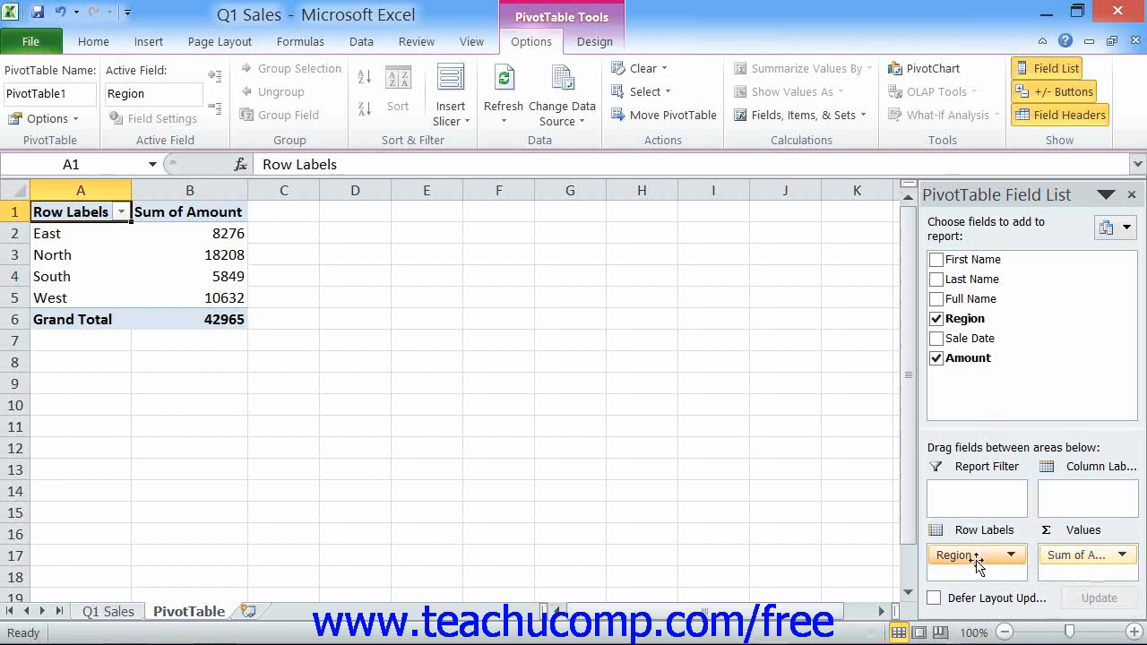
# Move Region to columns and add Full Name as the row labels
pyautogui.moveTo(975, 556); pyautogui.dragTo(1087, 491)
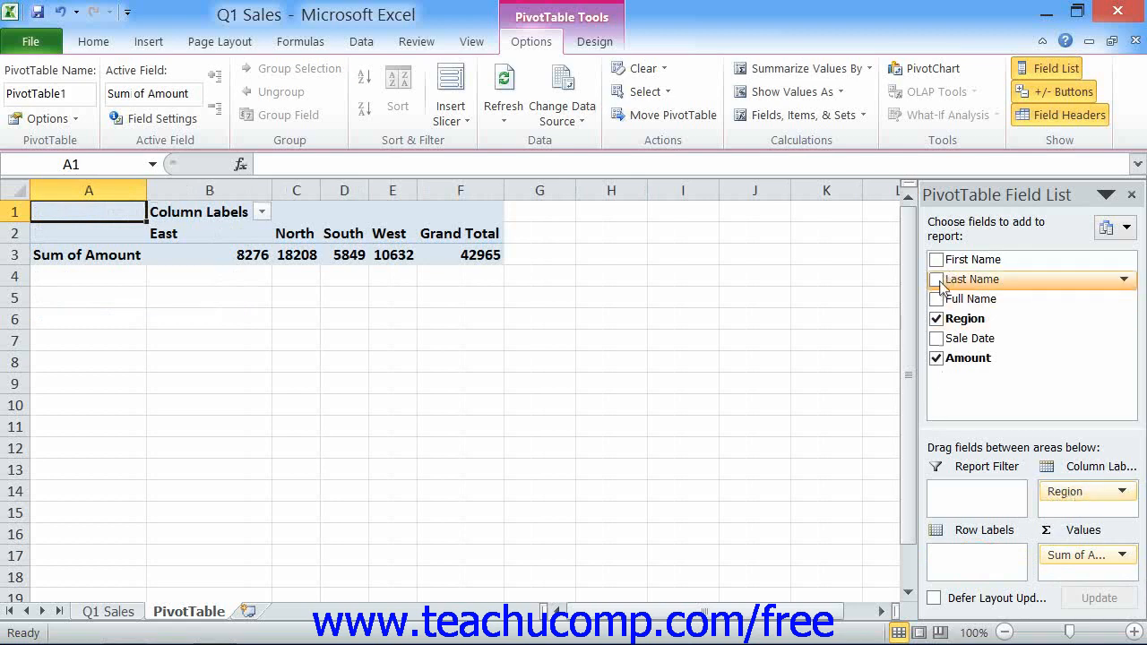
pyautogui.click(936, 298)
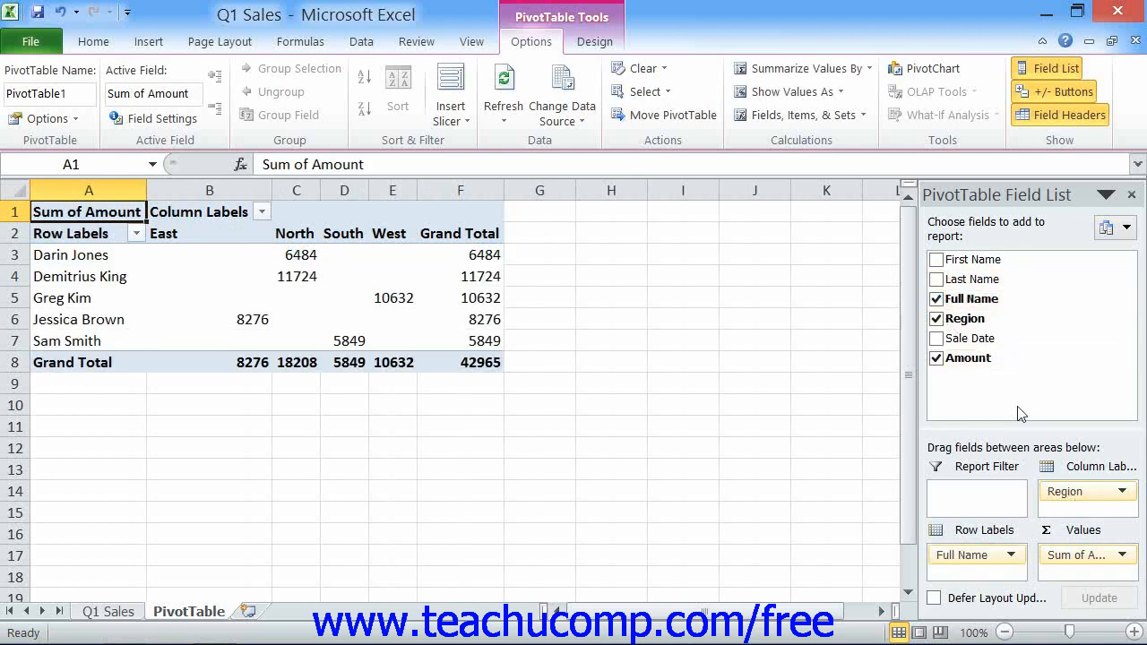
pyautogui.moveTo(1026, 409)
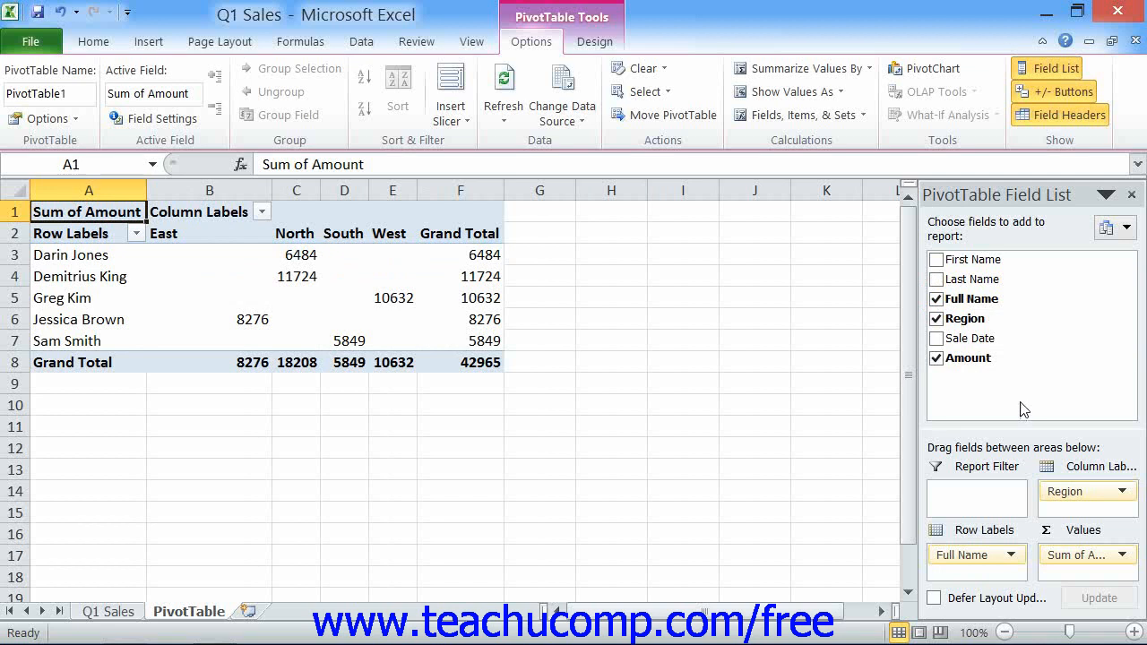